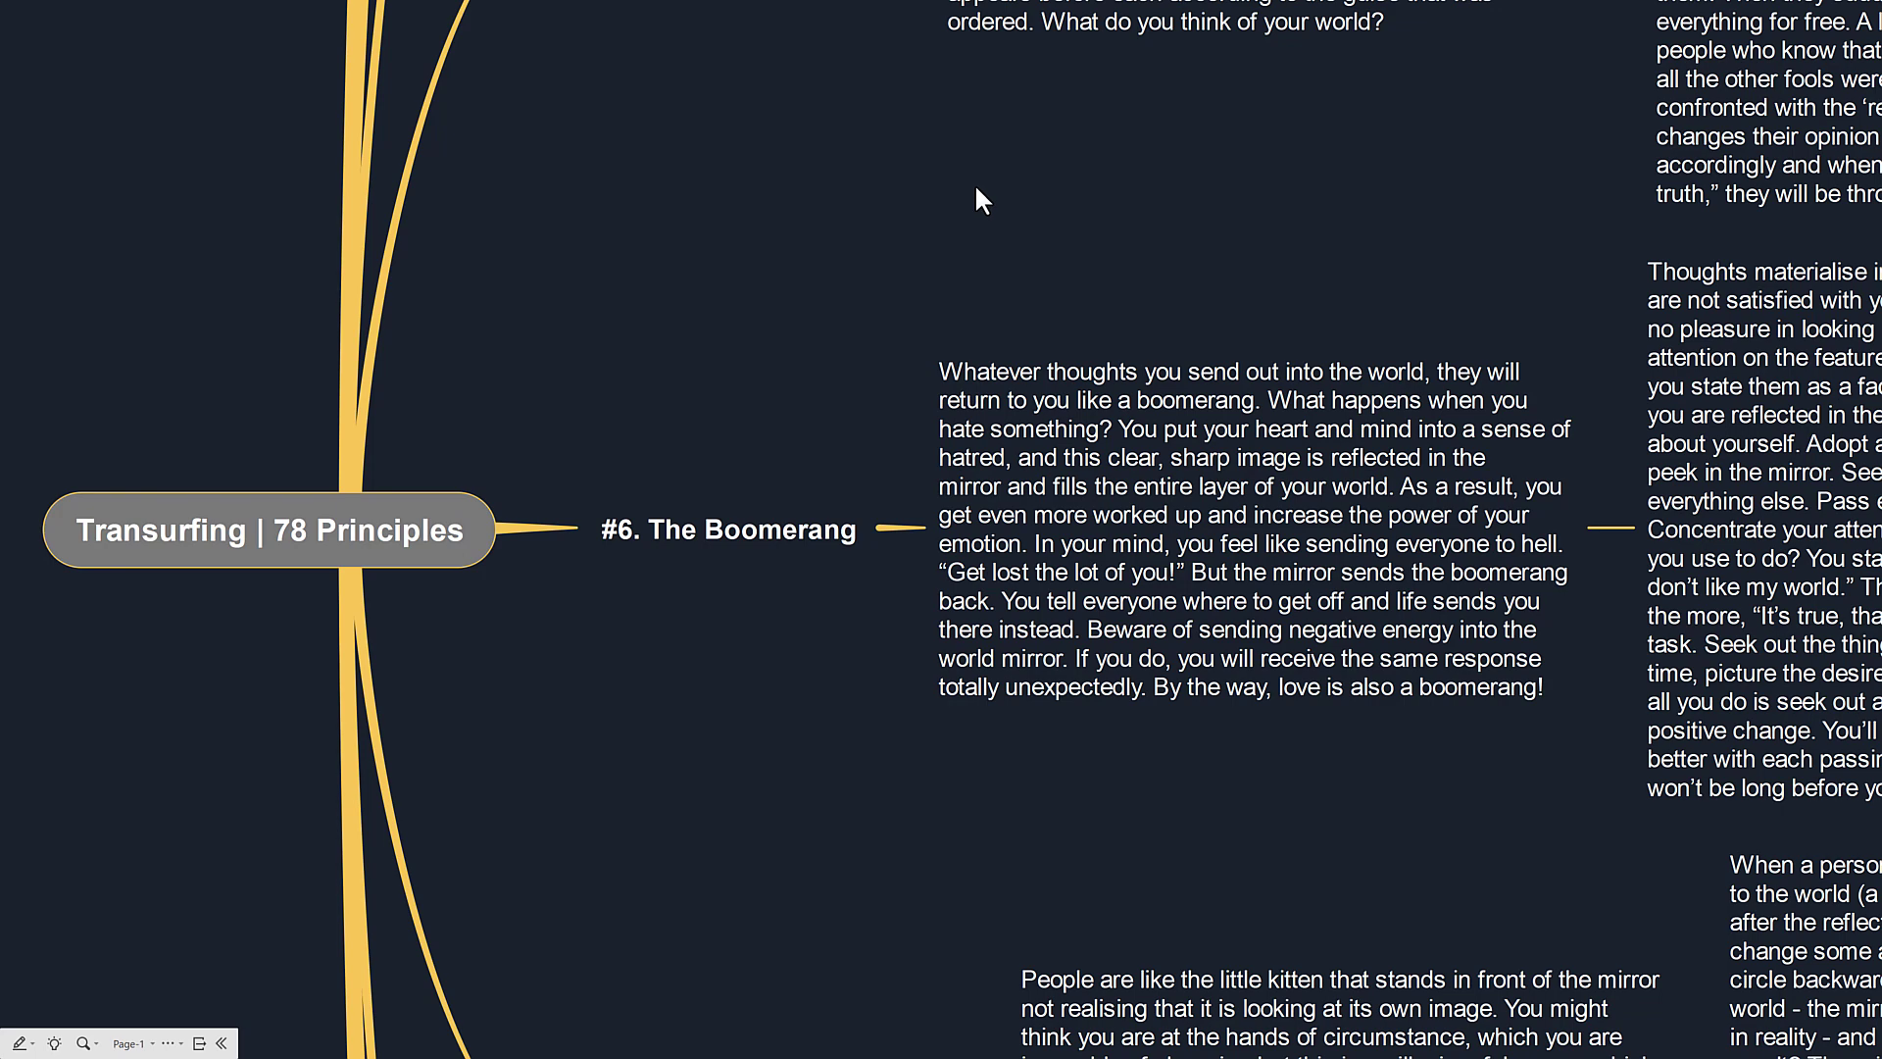
mouse_move(978, 207)
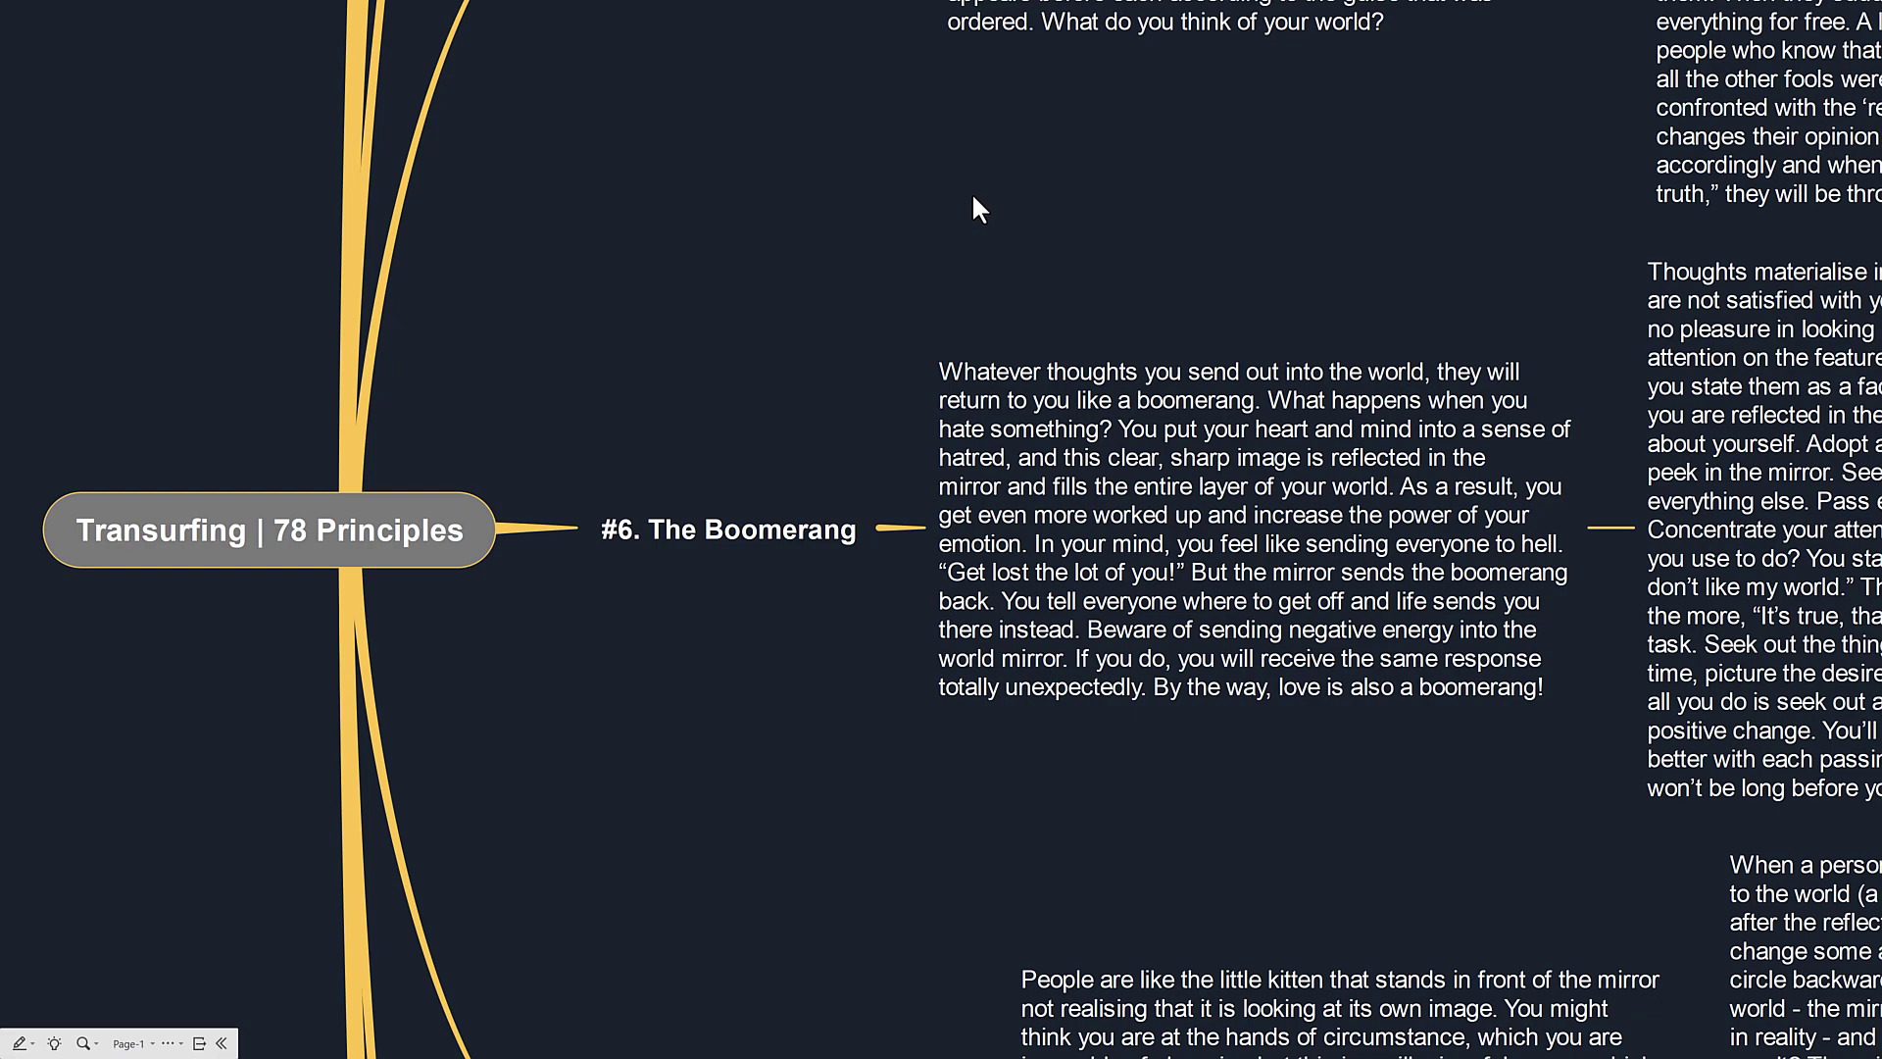
mouse_move(1048, 222)
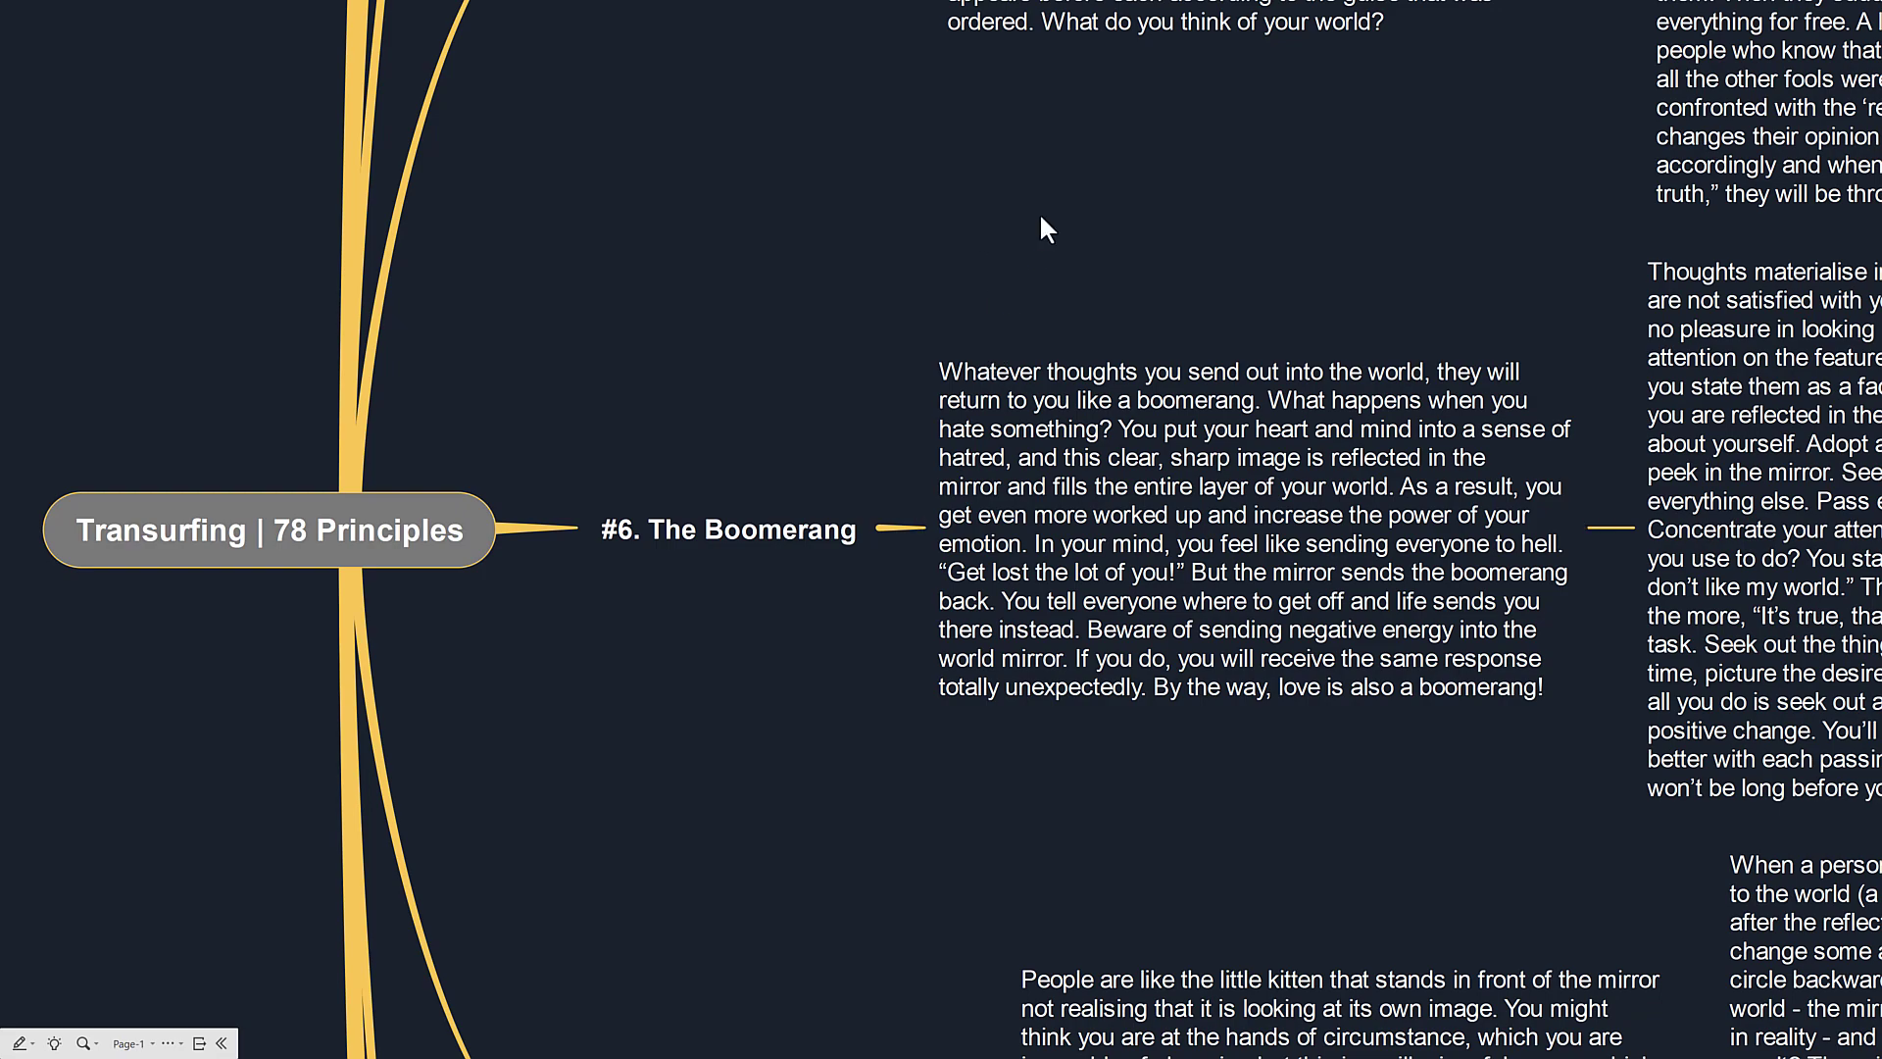
Drag the canvas back and forth to centre '#6. The Boomerang' beside its world-mirror notes.
left_click_drag(1044, 229, 1182, 247)
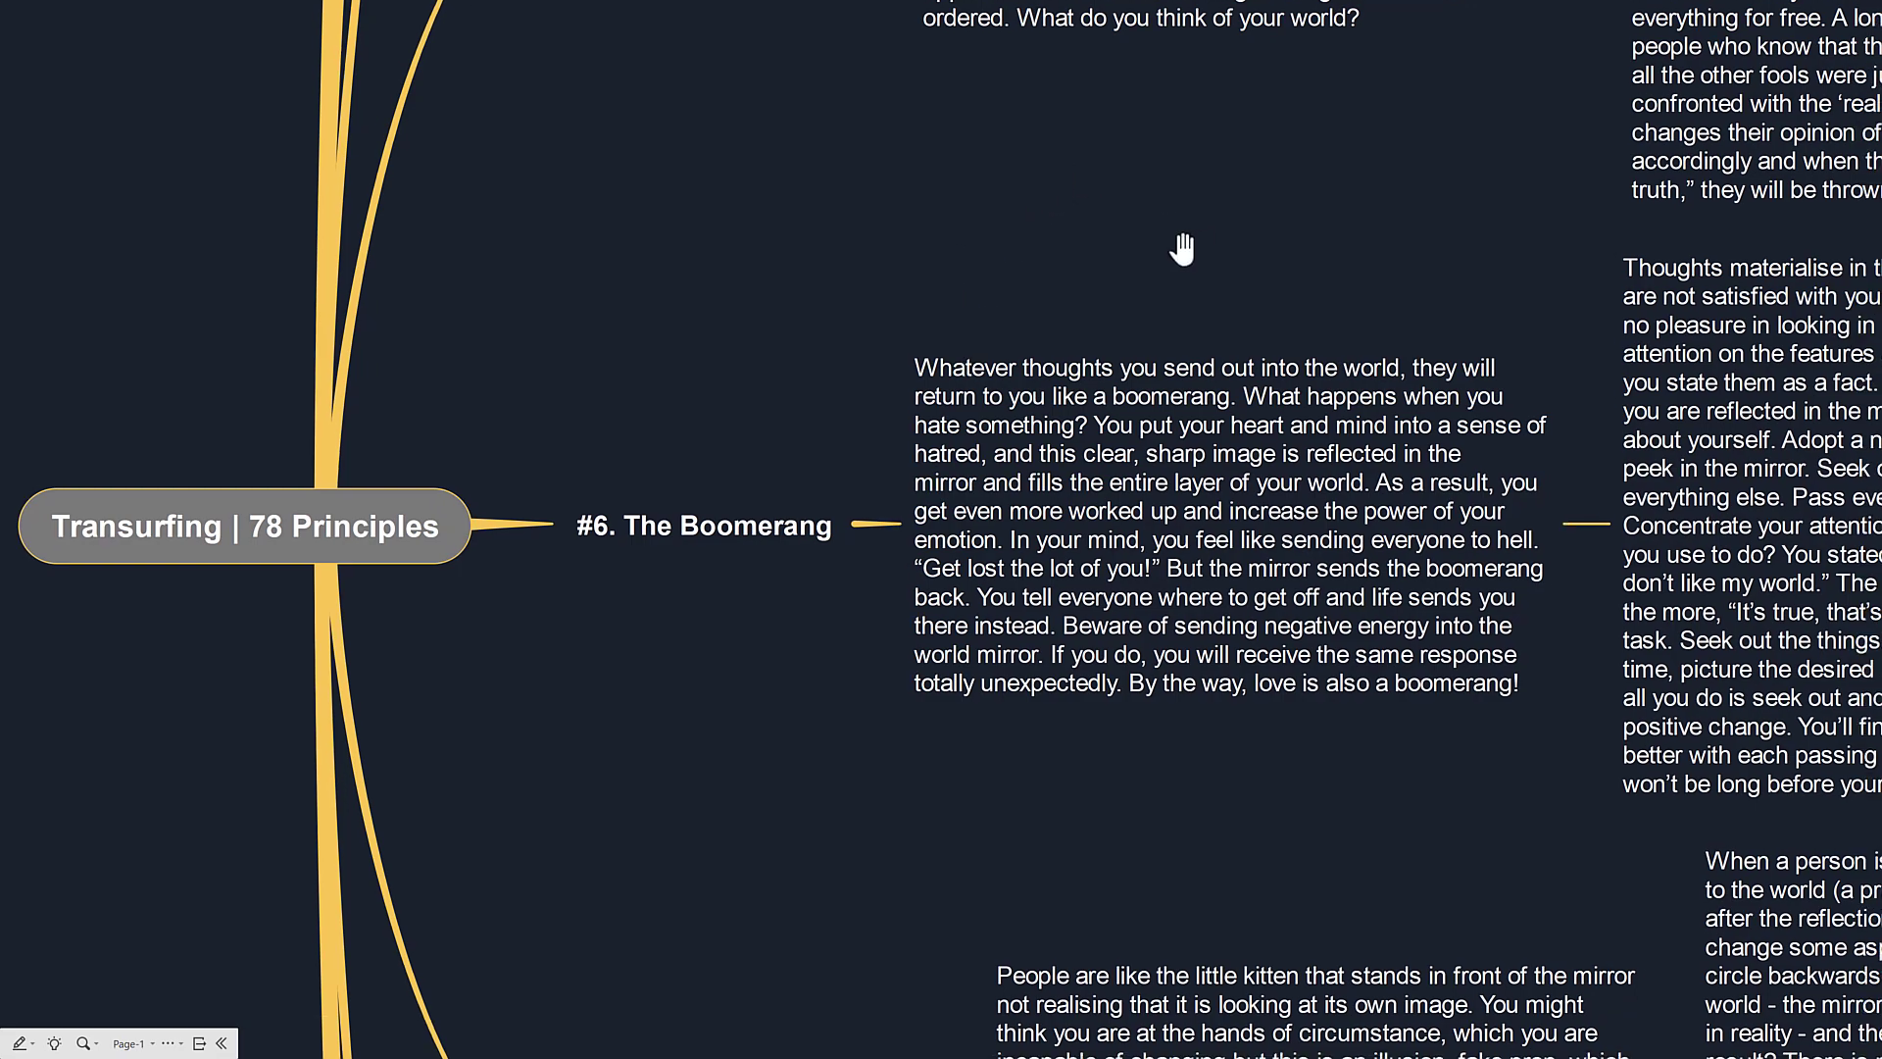
left_click_drag(1182, 246, 1080, 223)
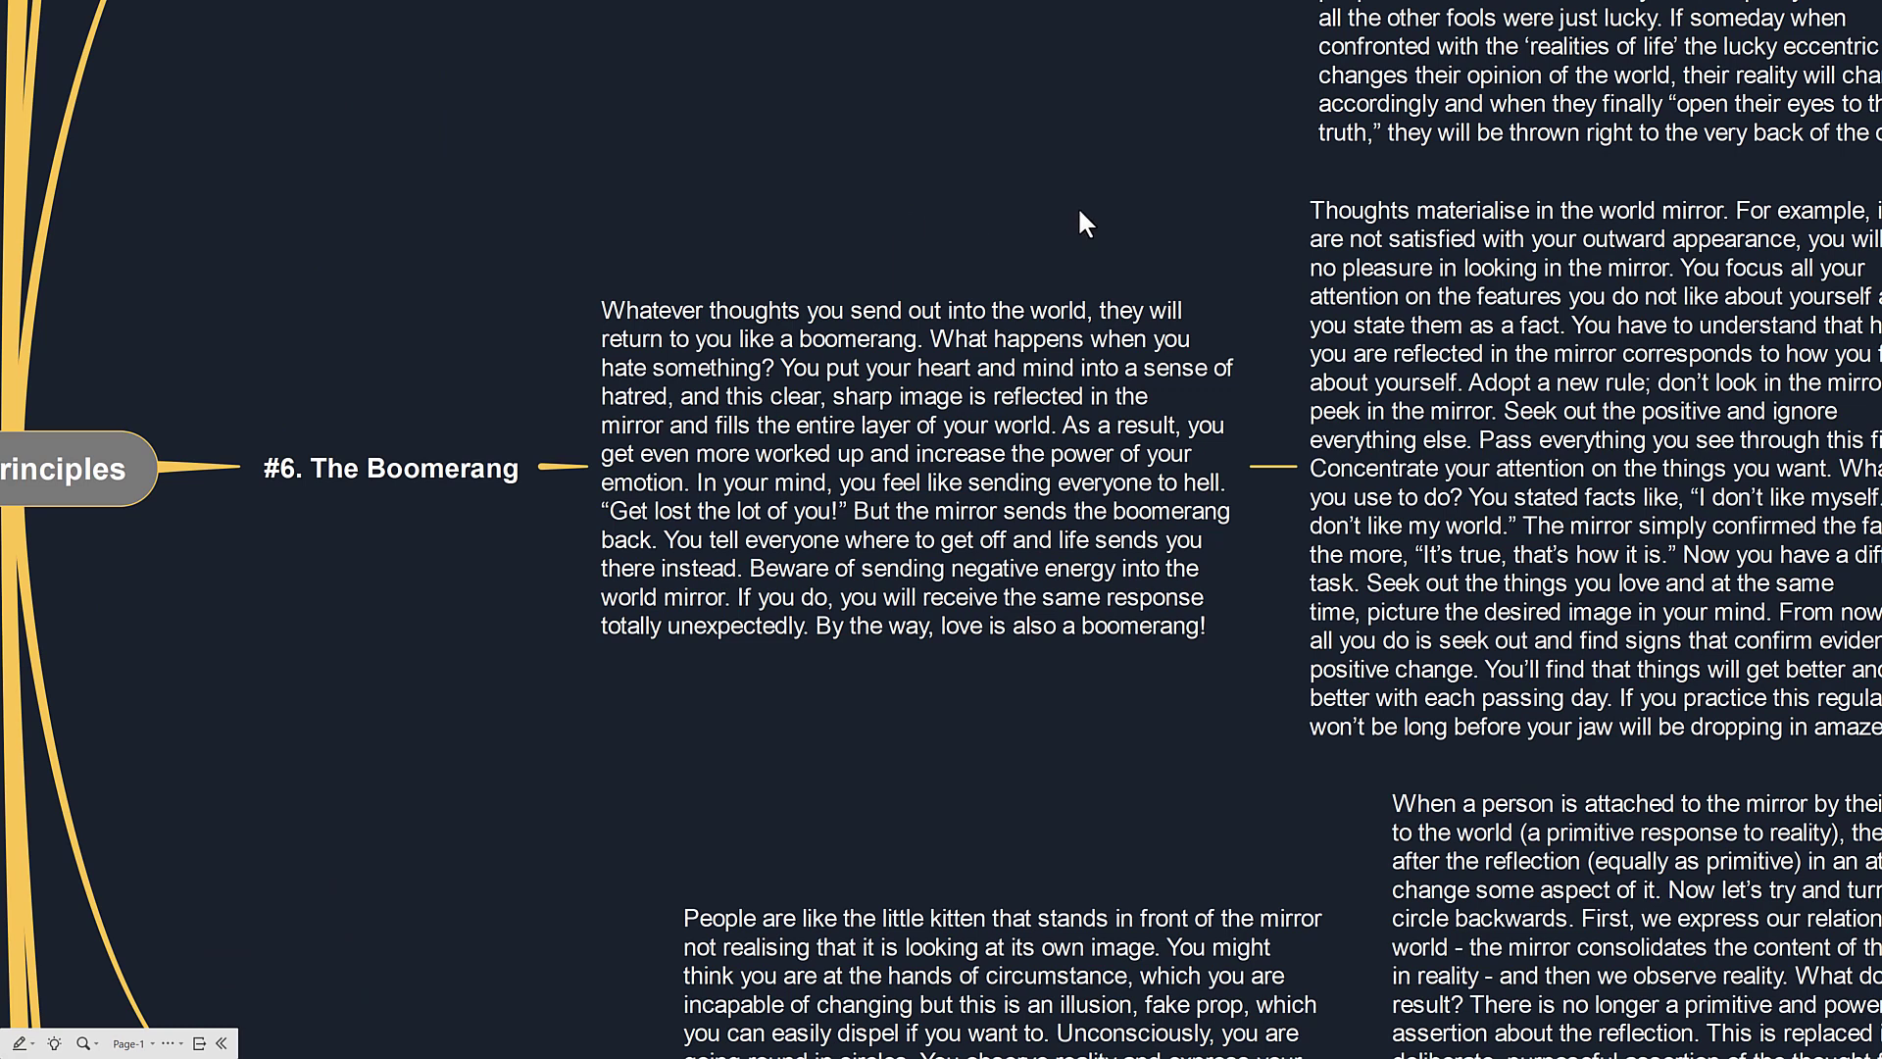
mouse_move(1157, 183)
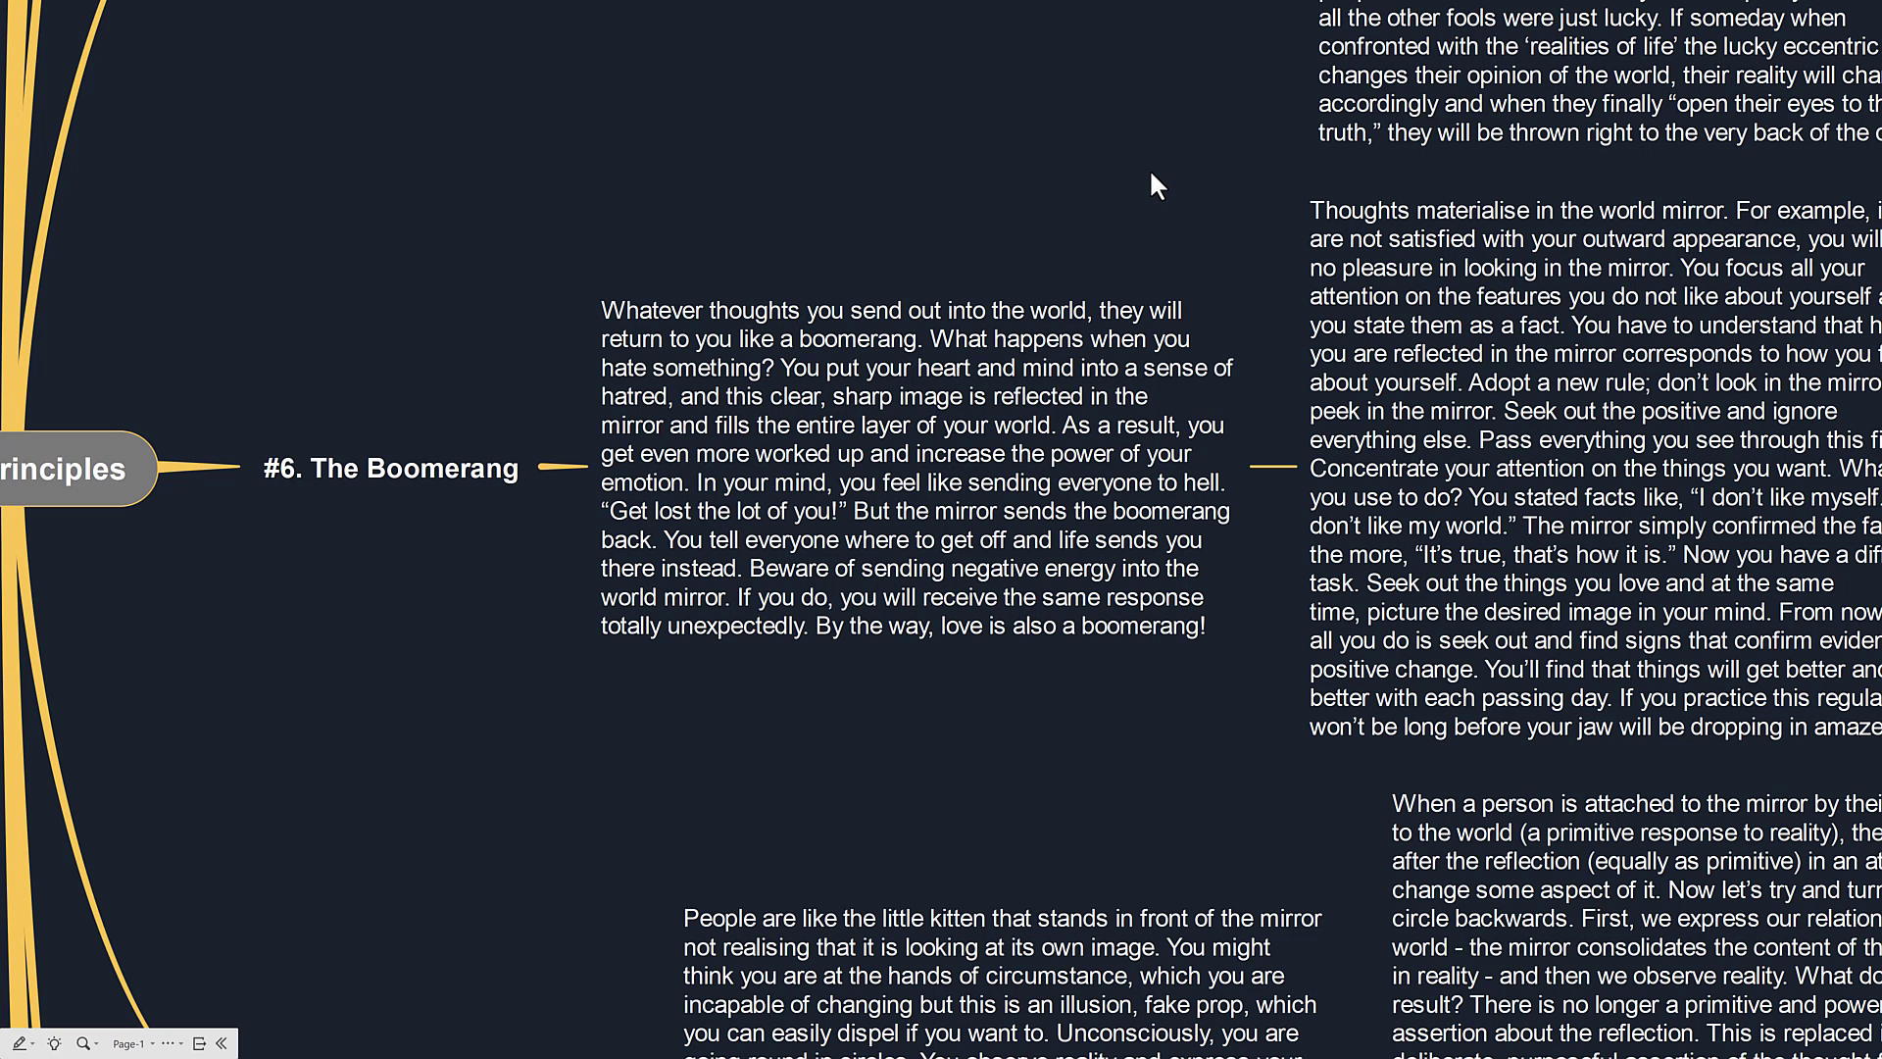
mouse_move(1223, 180)
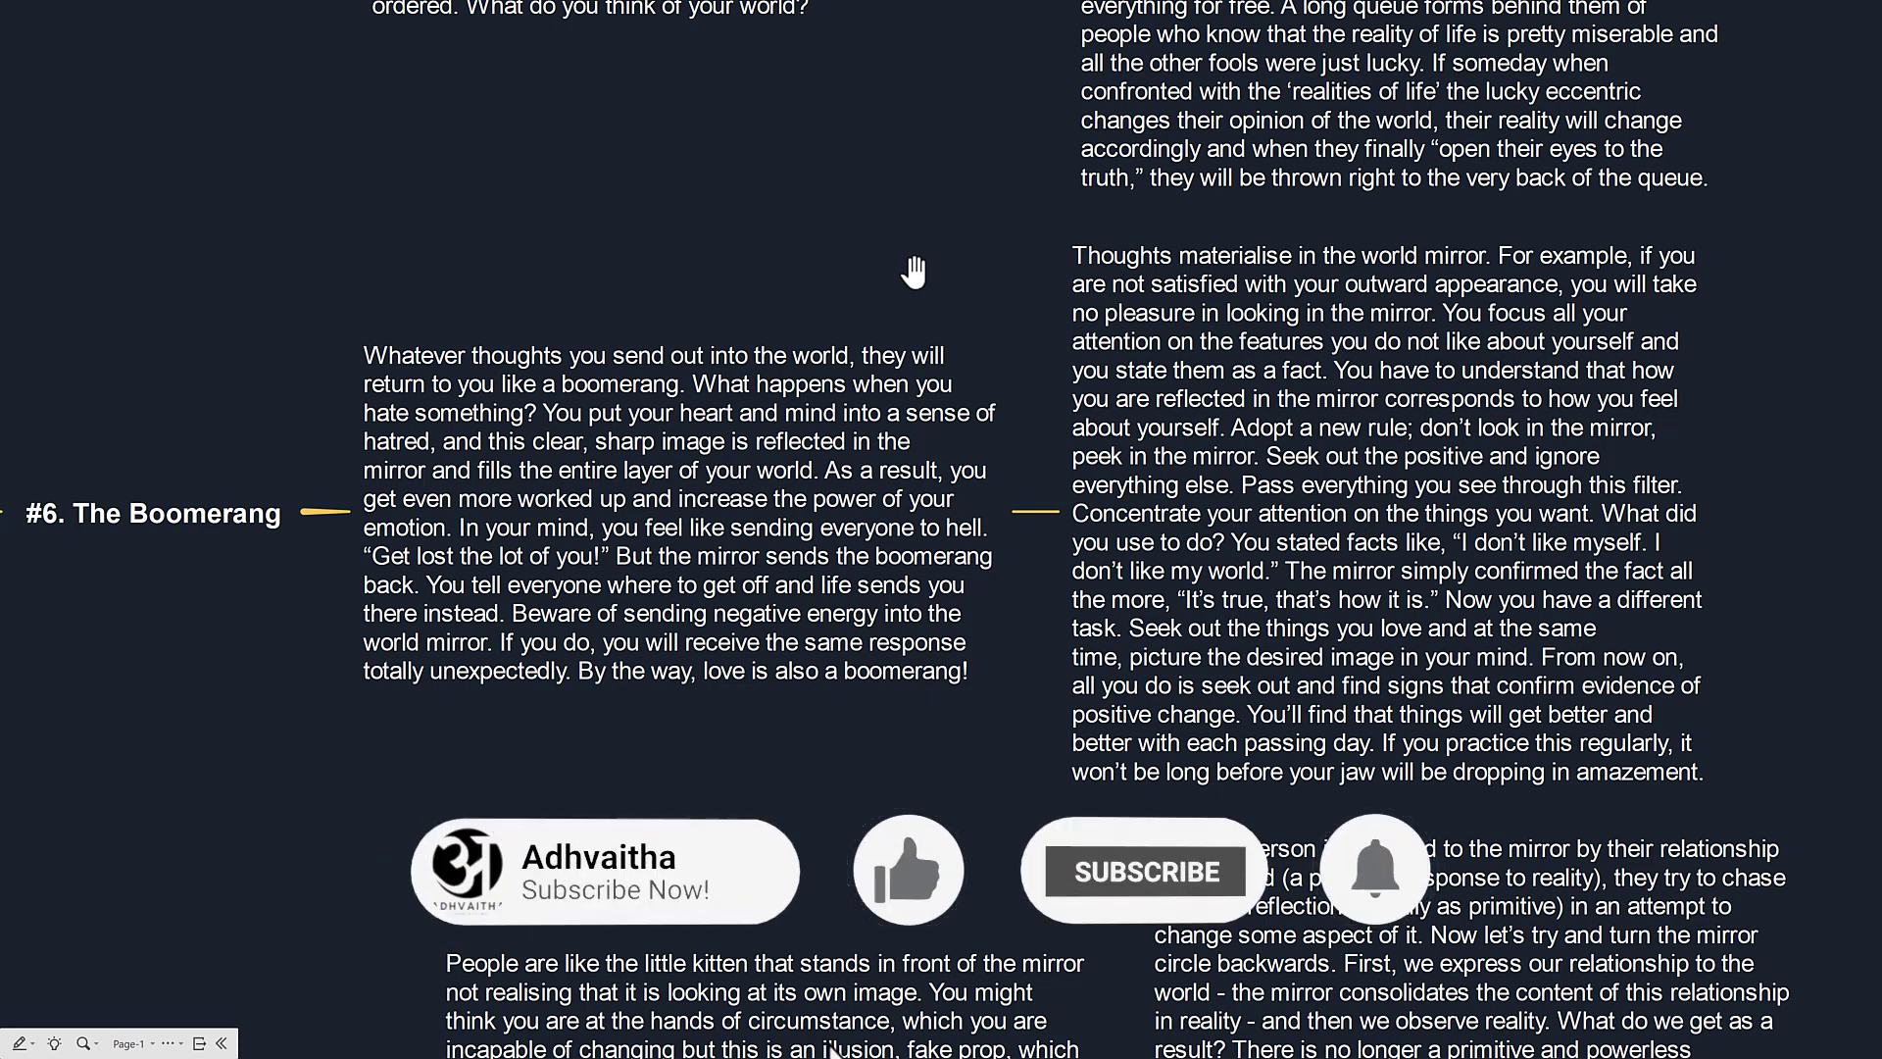
Use two controls along the window's bottom edge so both mirror notes are fully readable.
left_click(1141, 872)
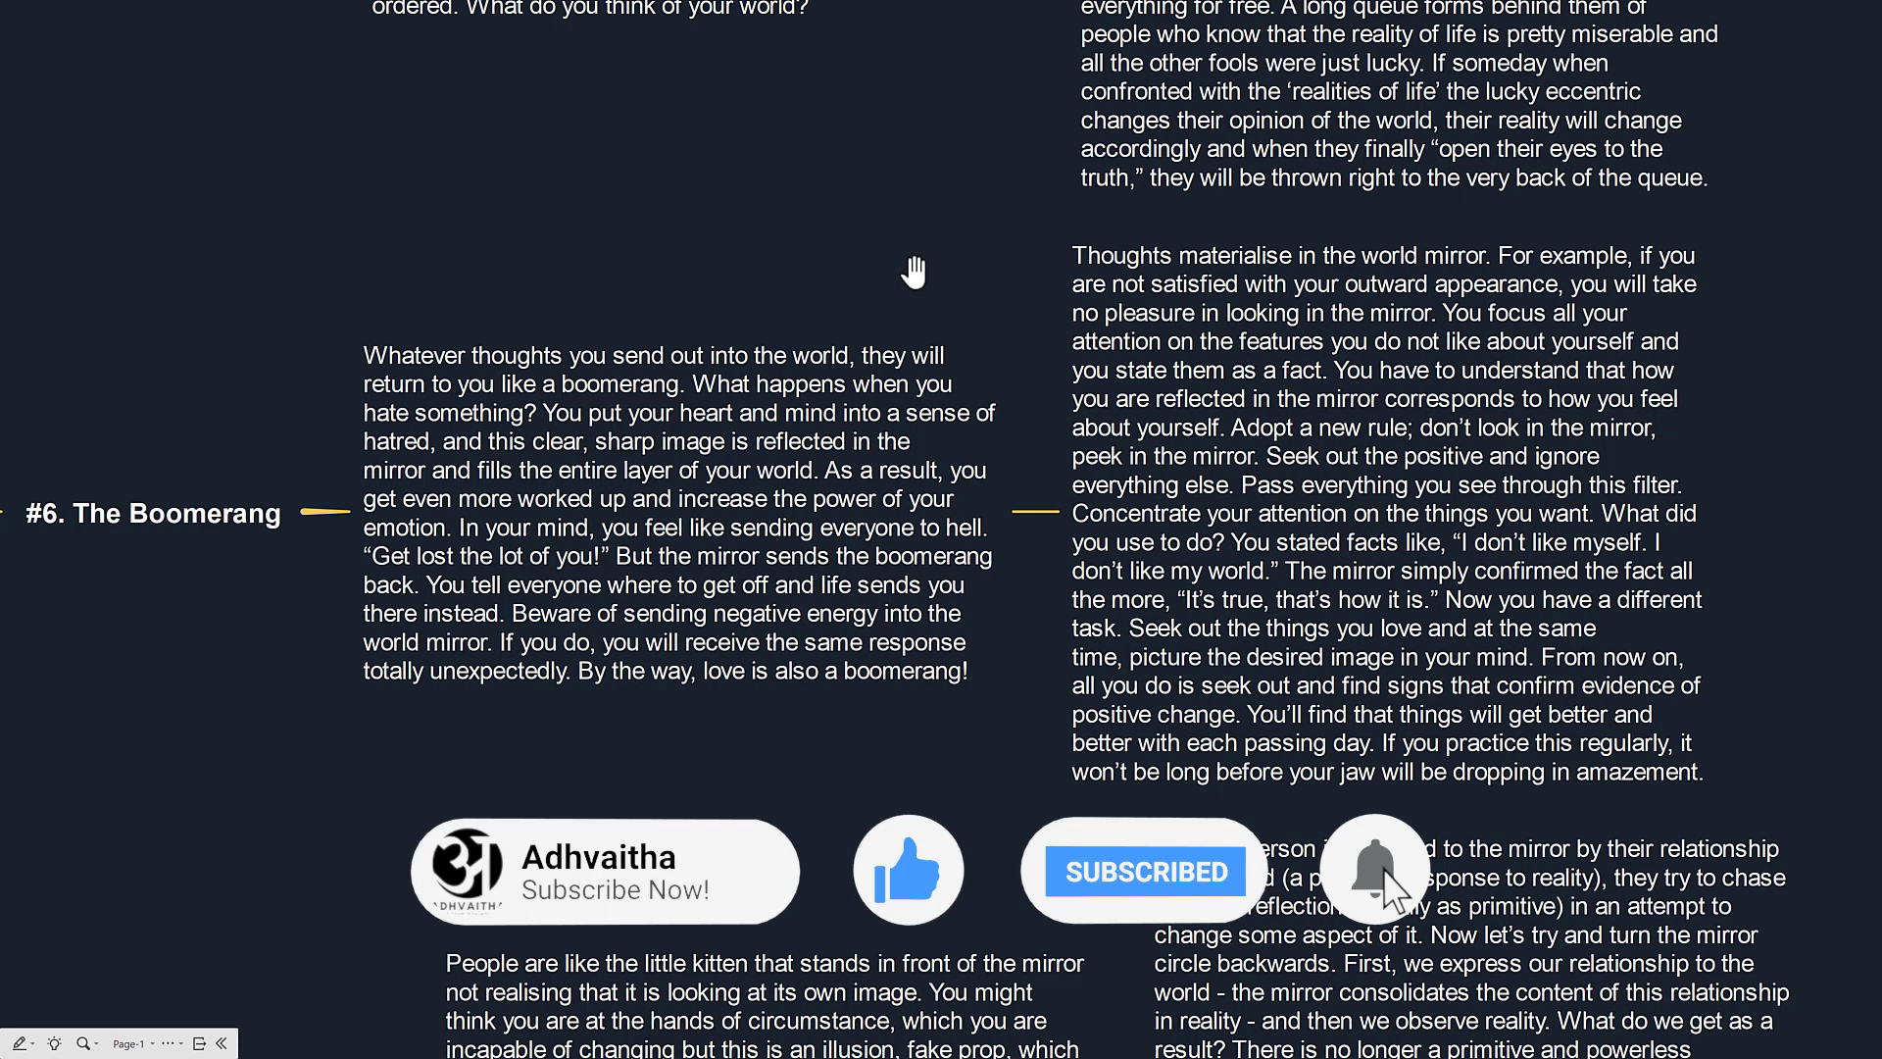
left_click(1375, 870)
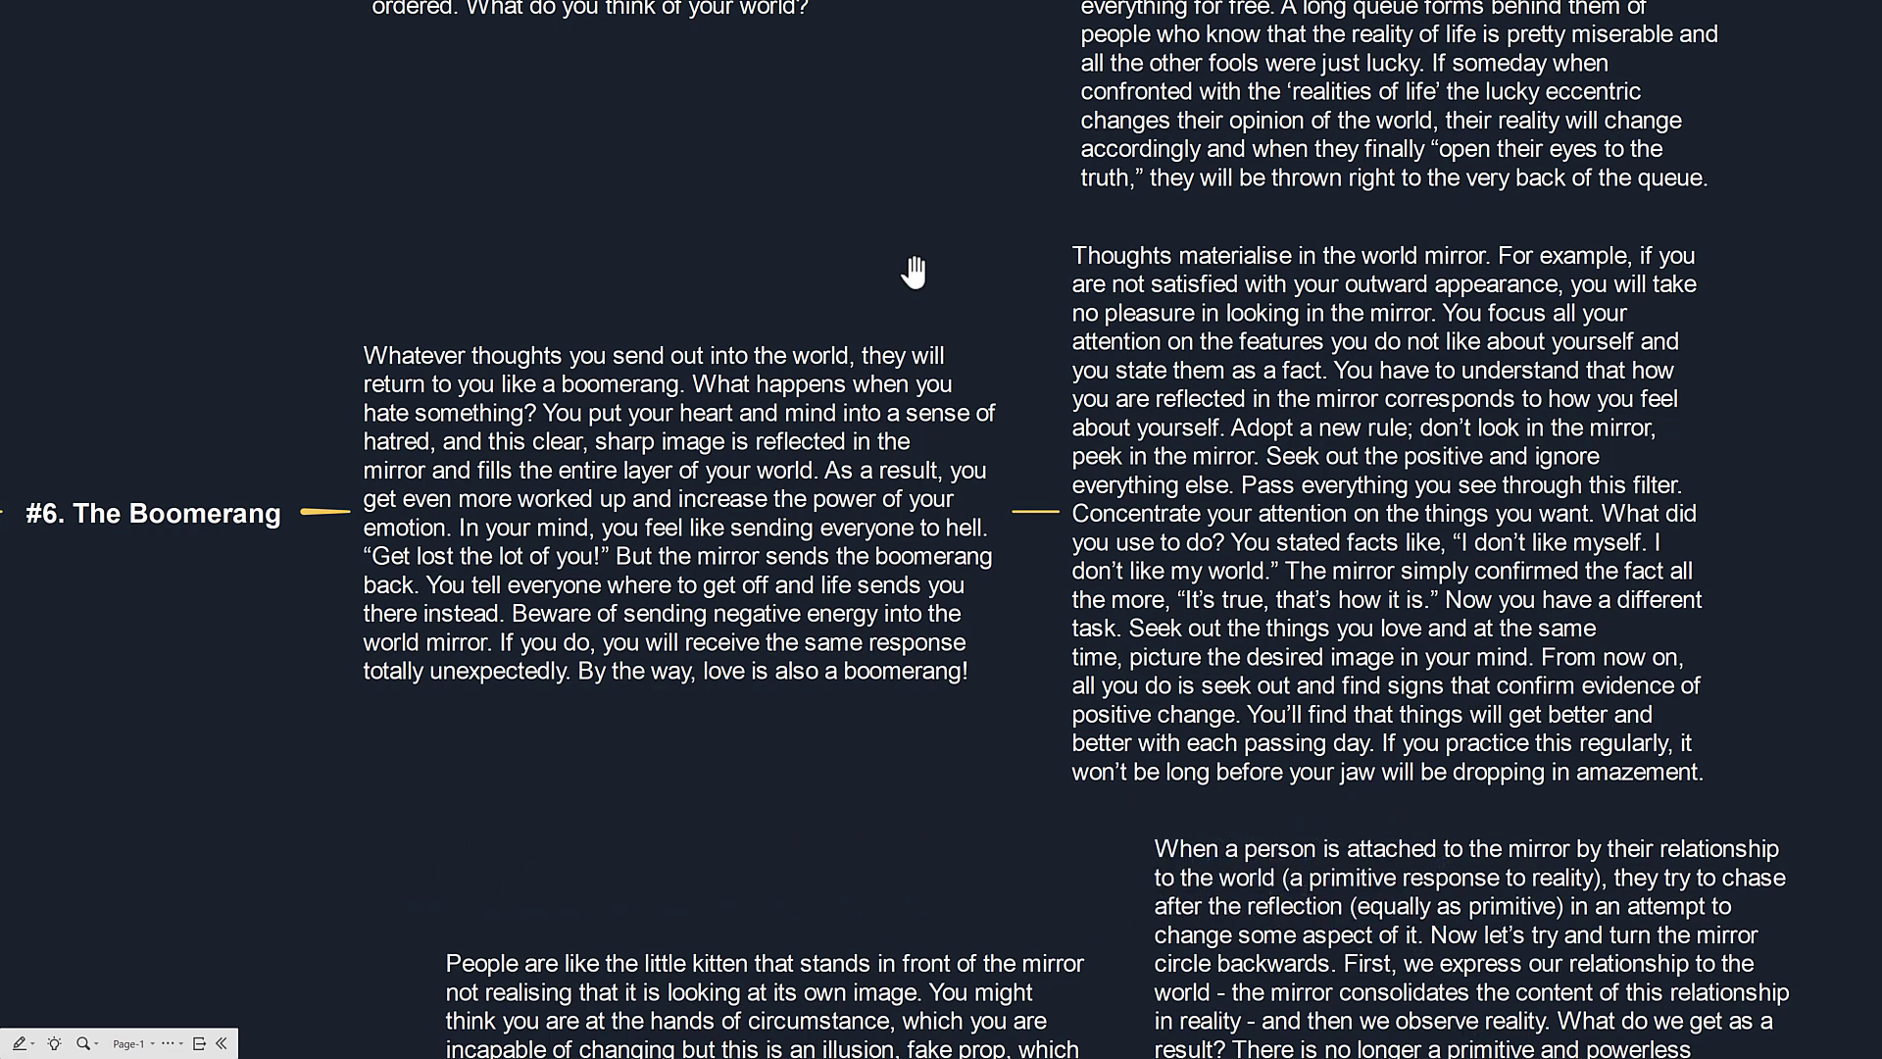
mouse_move(919, 285)
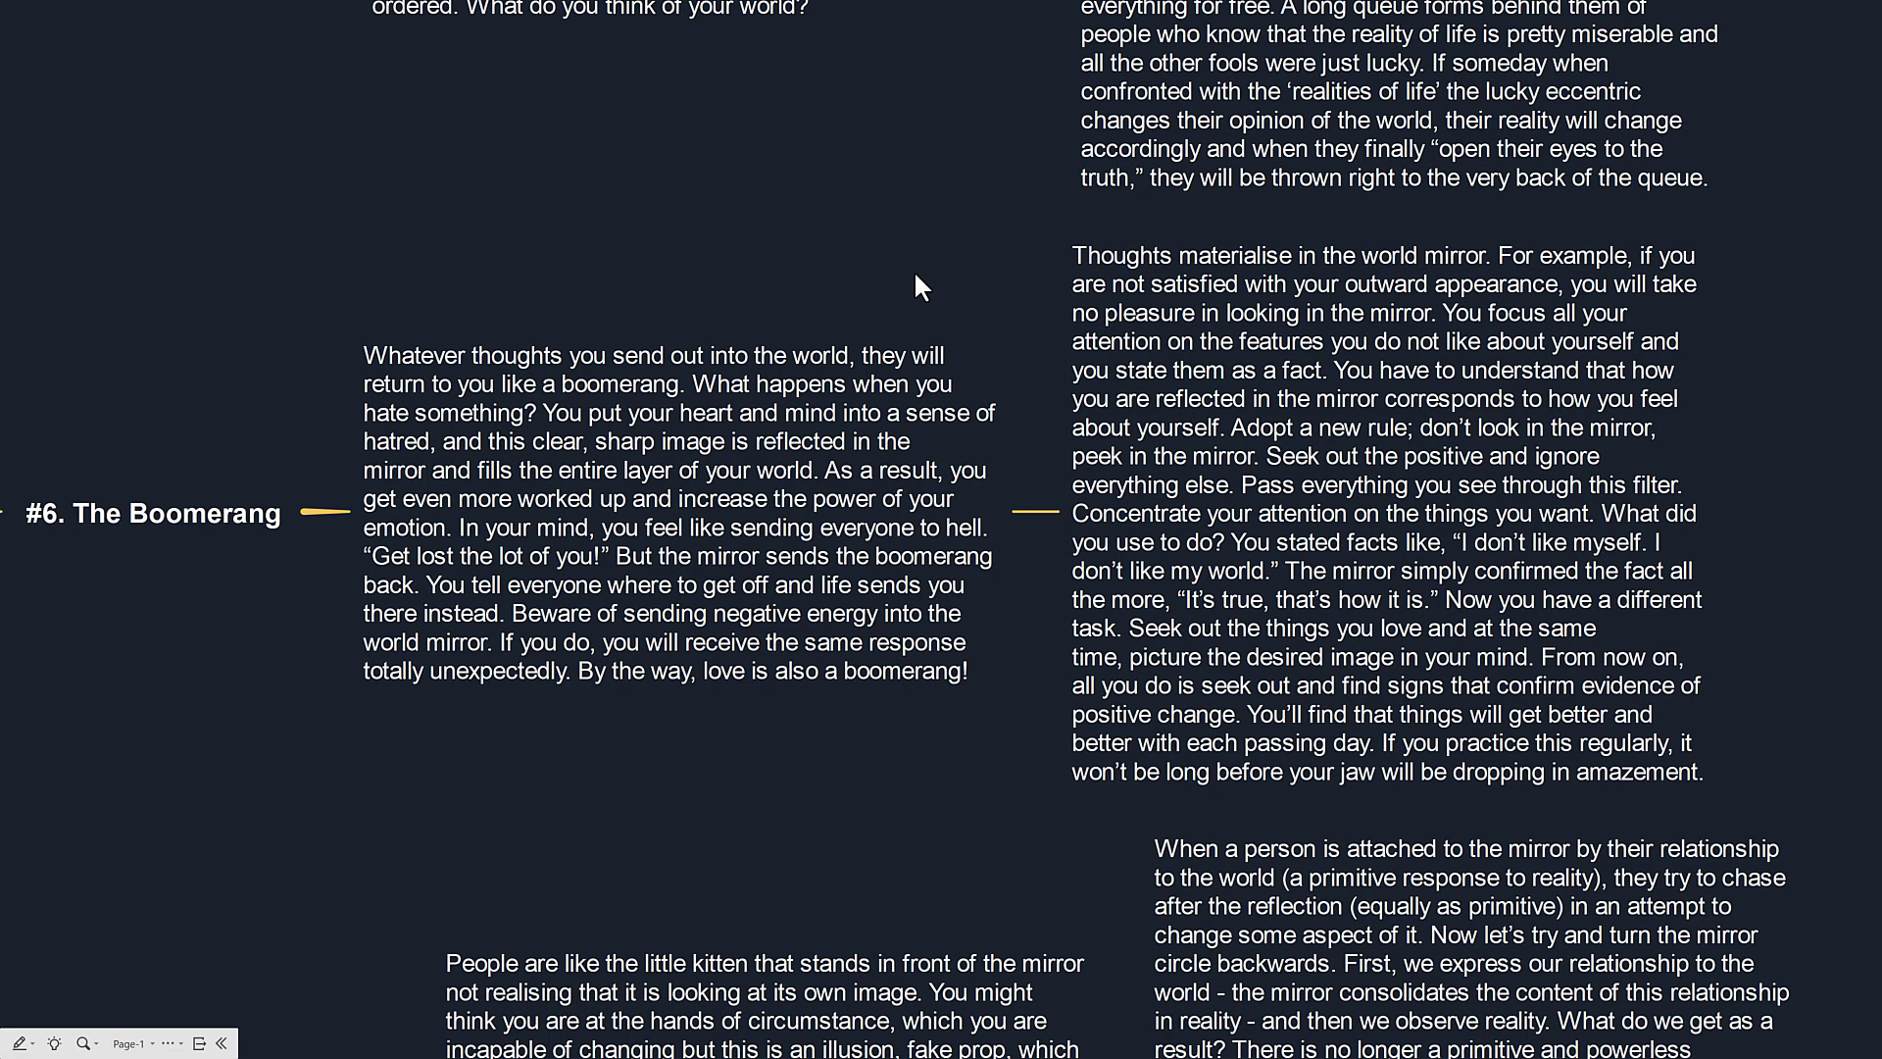